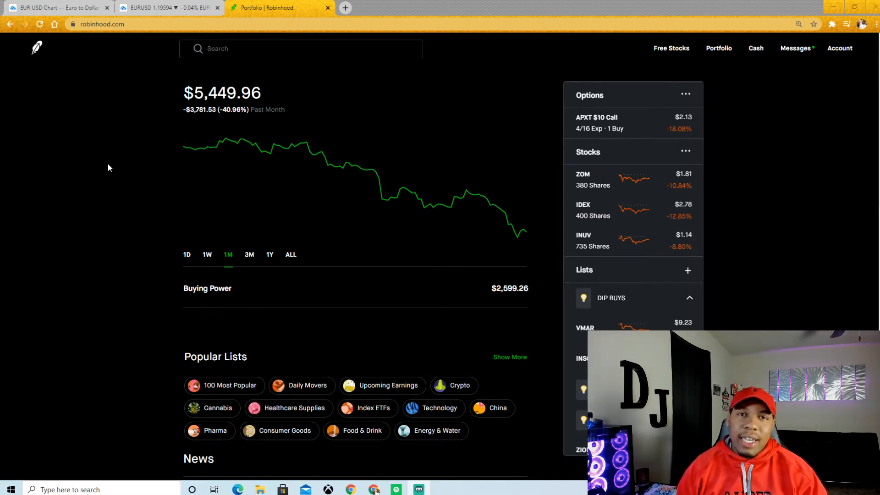
# Step: Search 'appl' to bring up Apple's (AAPL) stock page at $118.69
pyautogui.click(301, 48)
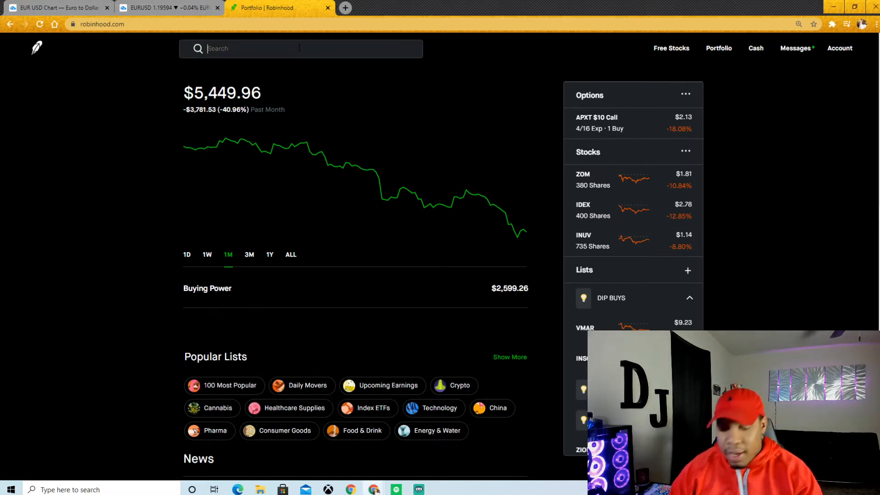
pyautogui.write('appl')
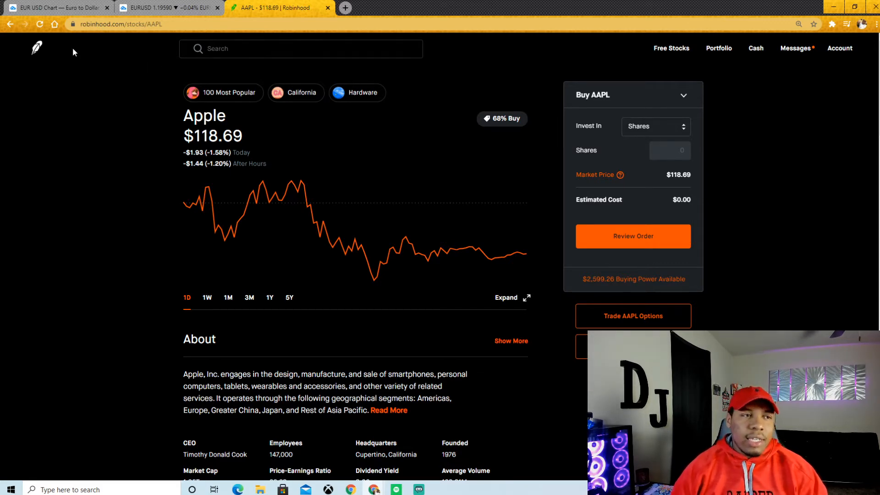
# Step: Go home, open the BGFV stock page, and scroll through its details
pyautogui.click(718, 48)
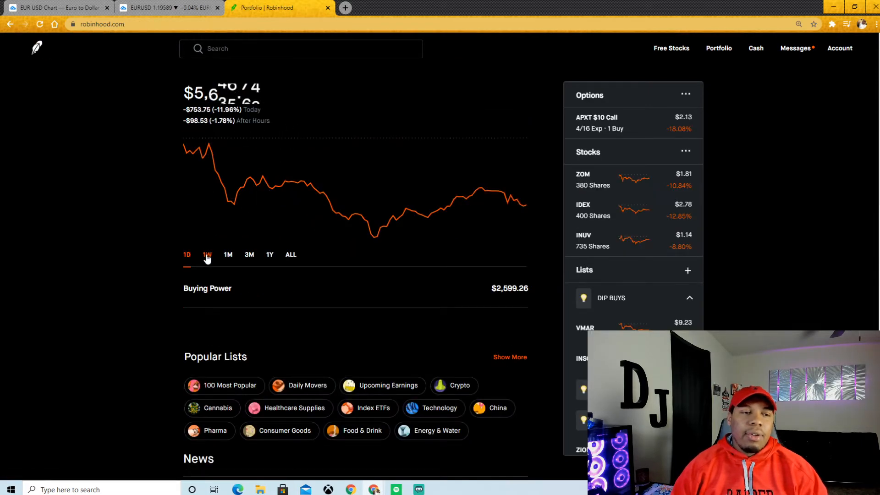
pyautogui.click(208, 254)
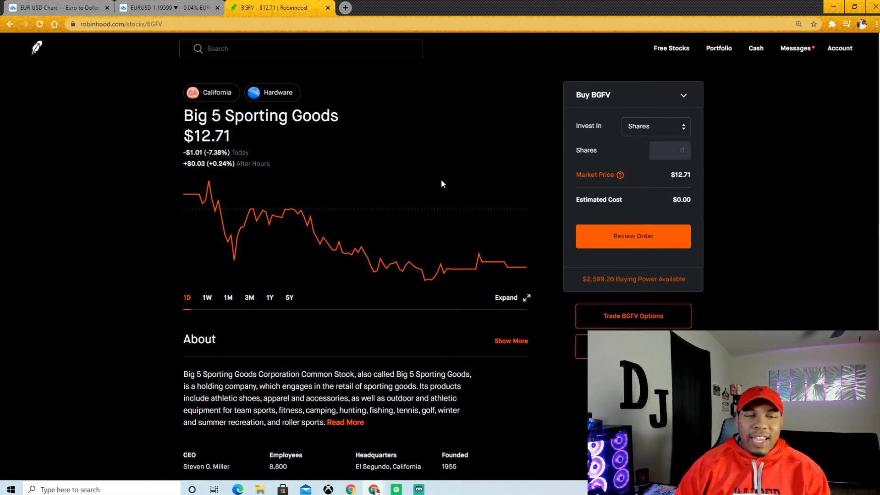
pyautogui.moveTo(431, 209)
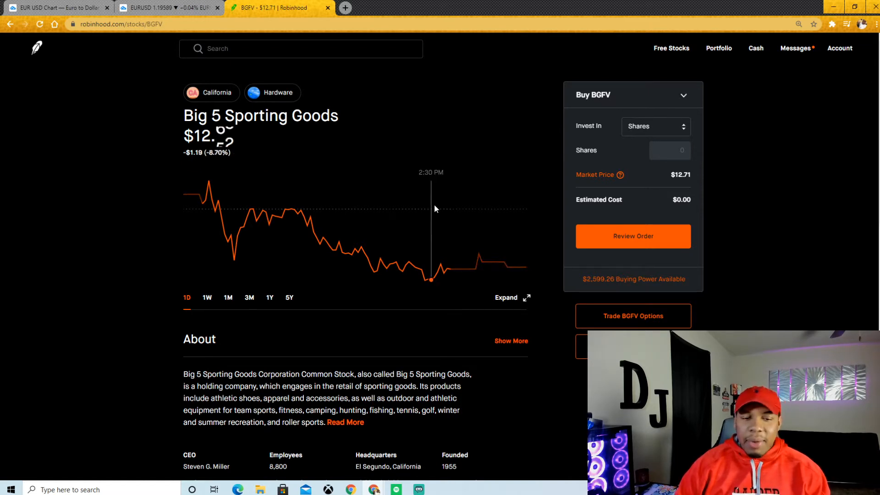
pyautogui.moveTo(467, 200)
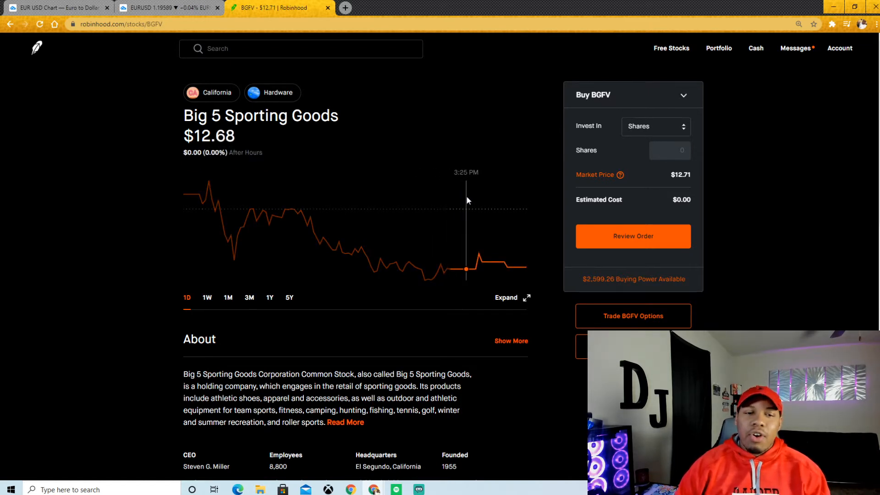
pyautogui.scroll(-3)
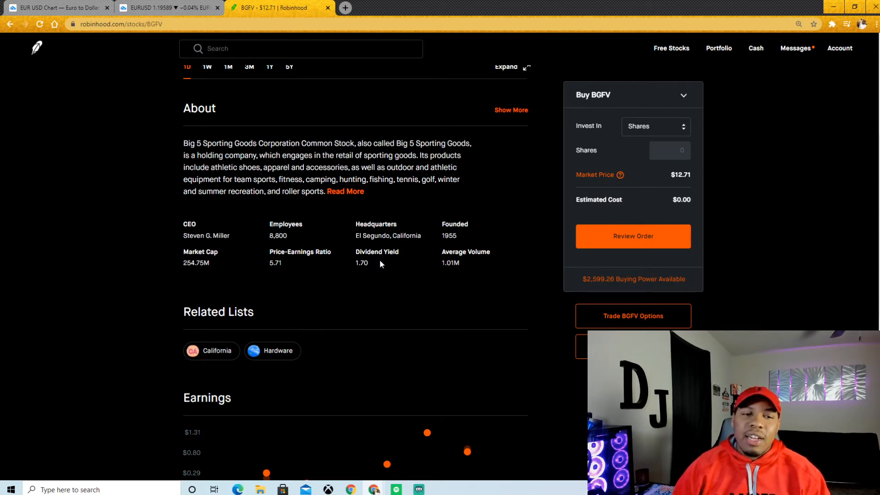
pyautogui.scroll(3)
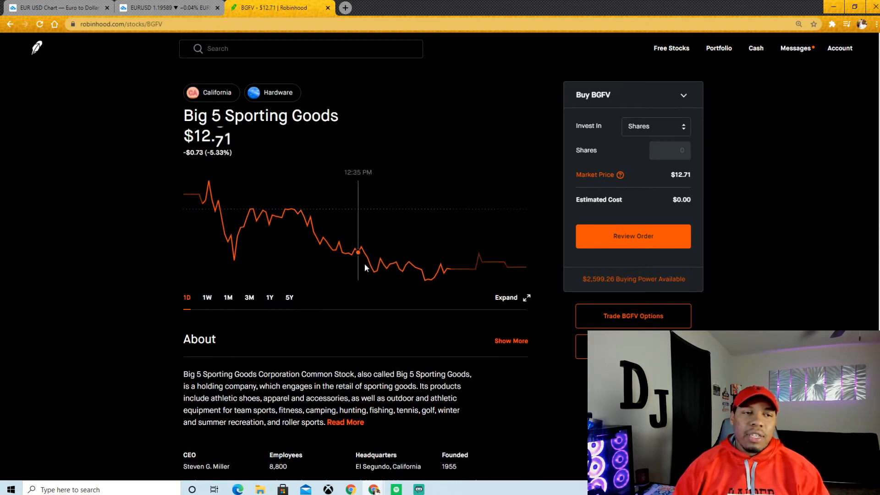
pyautogui.moveTo(389, 112)
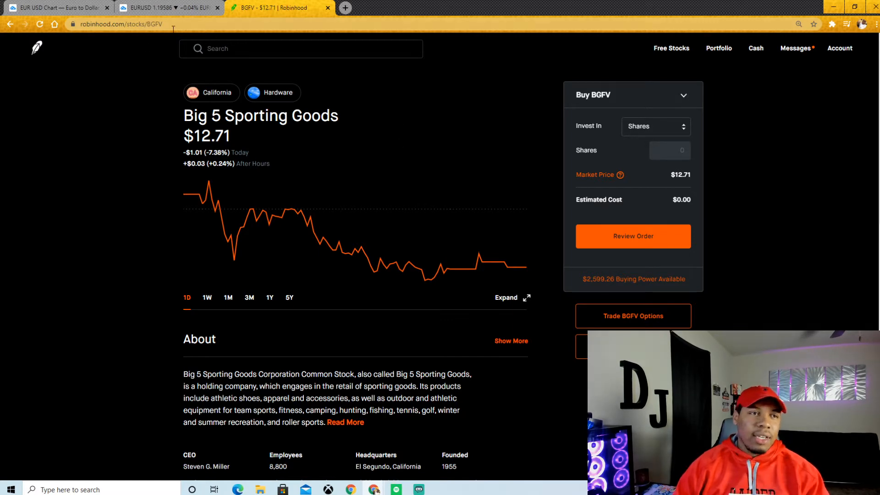
# Step: Return to the portfolio and switch its chart range from 1W to 1M
pyautogui.click(718, 47)
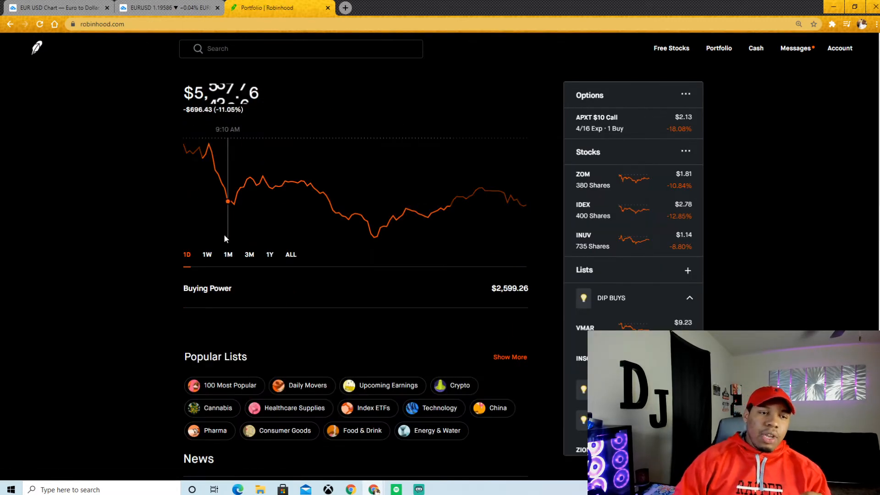
pyautogui.click(207, 254)
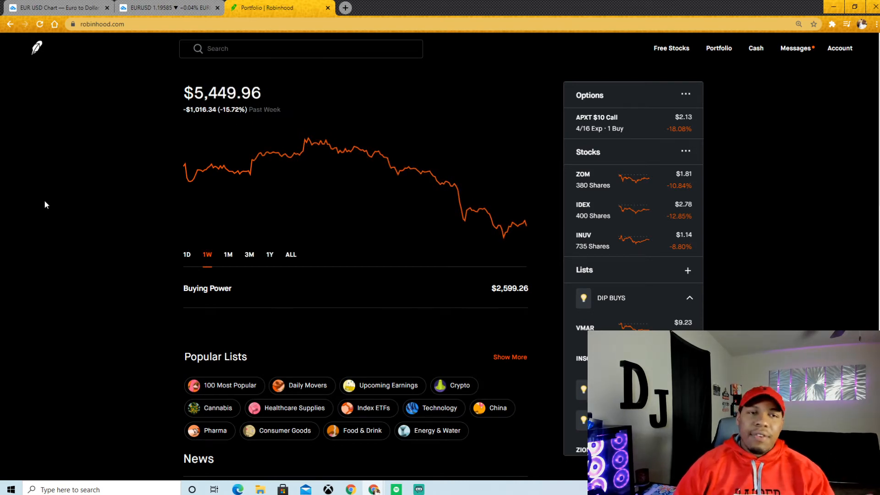
pyautogui.click(227, 254)
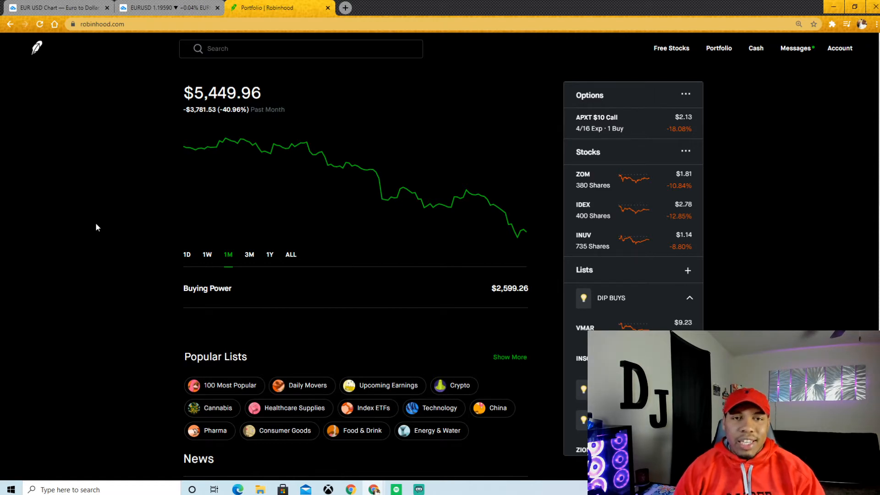
pyautogui.moveTo(760, 145)
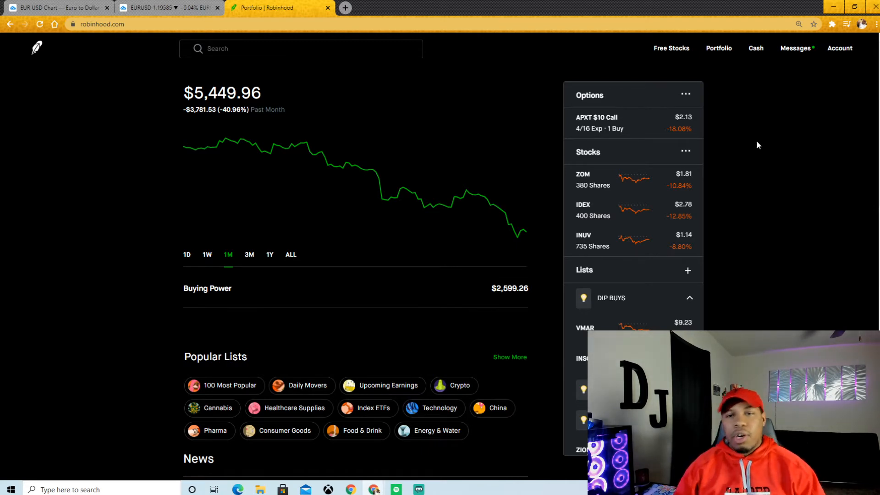
pyautogui.moveTo(738, 146)
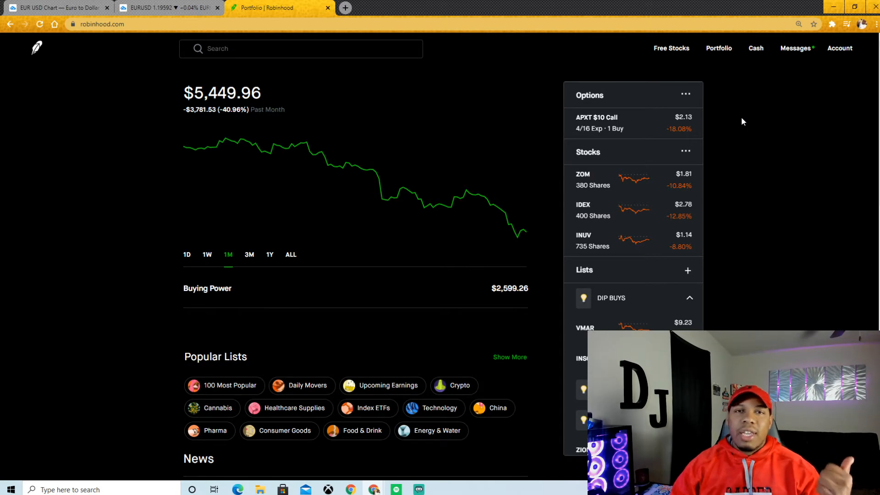
pyautogui.moveTo(752, 116)
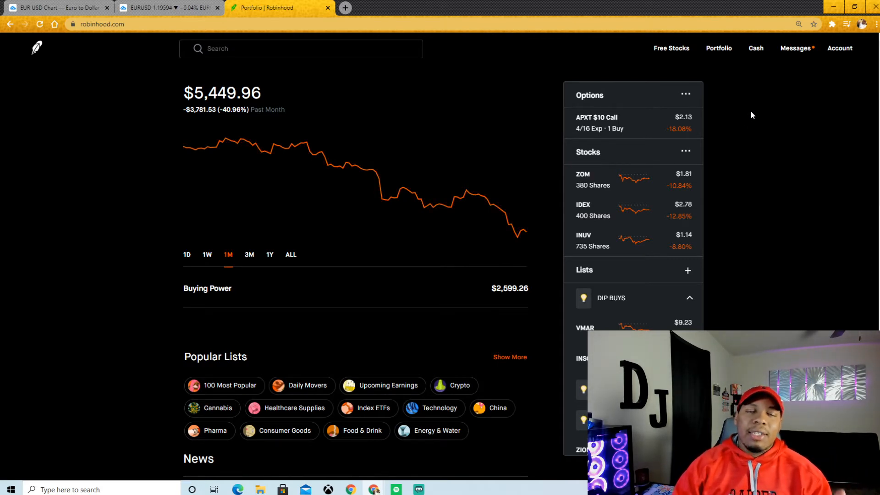
pyautogui.moveTo(742, 119)
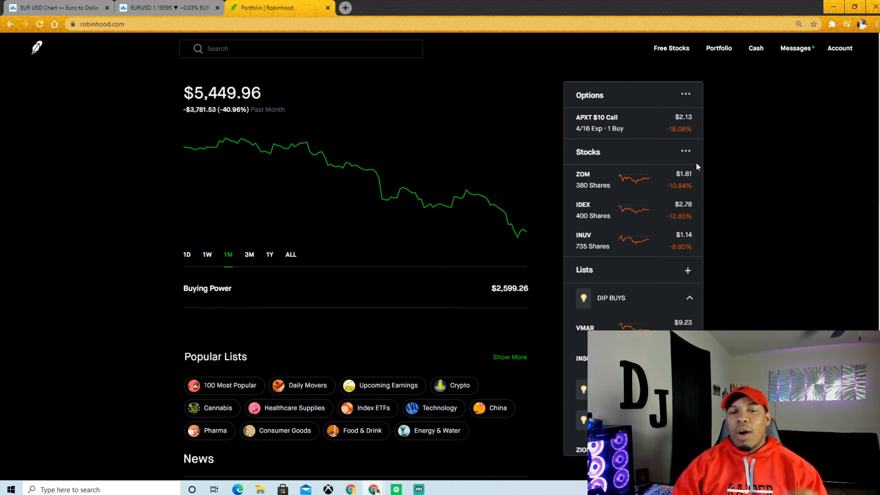
pyautogui.moveTo(646, 240)
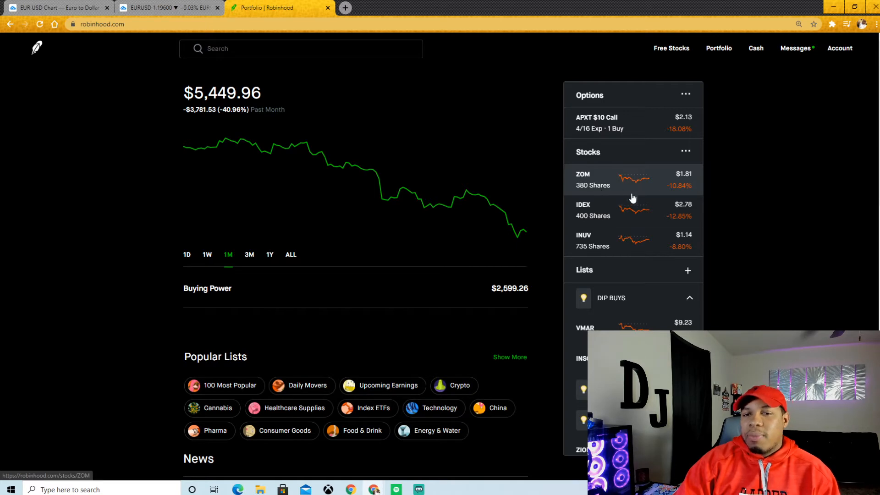
pyautogui.moveTo(611, 253)
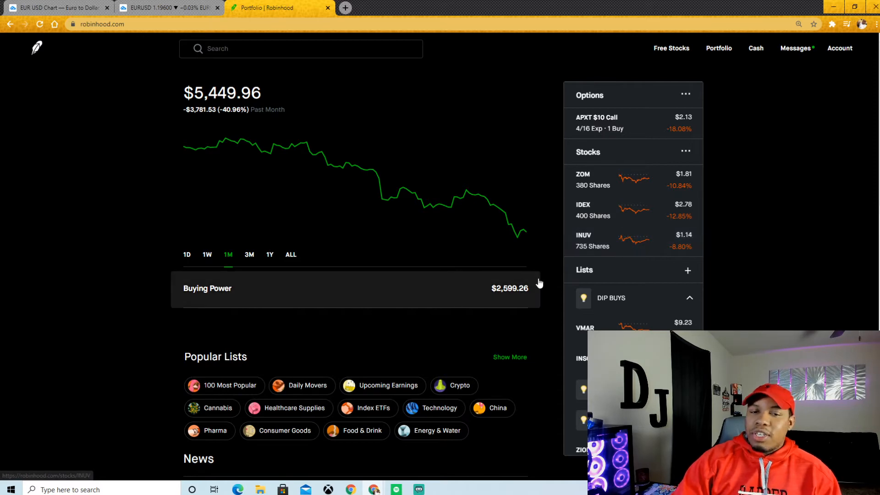
pyautogui.moveTo(590, 185)
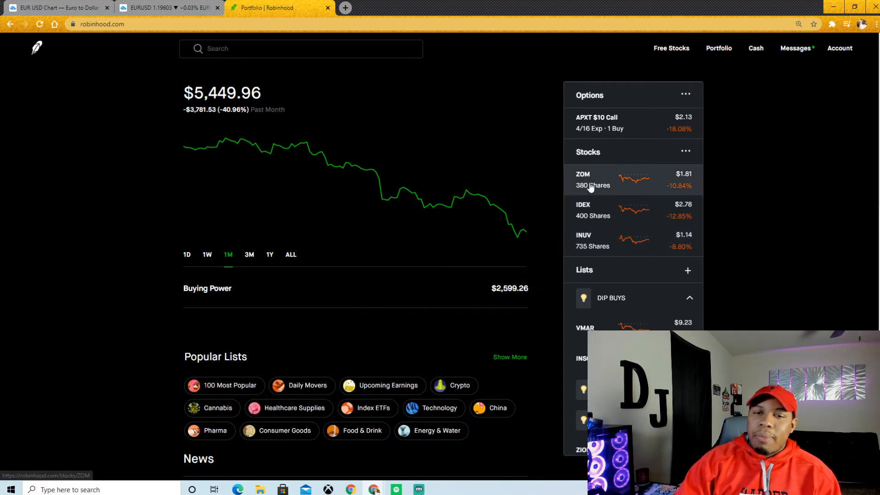
pyautogui.moveTo(617, 212)
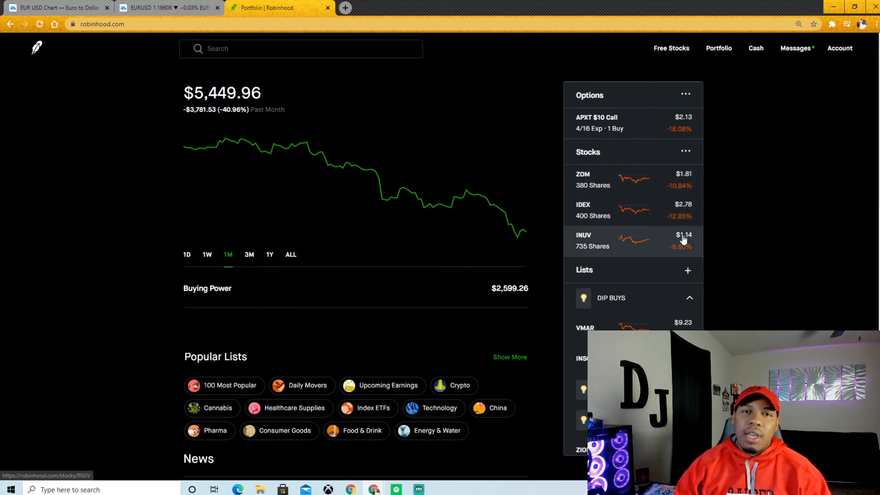
pyautogui.moveTo(716, 215)
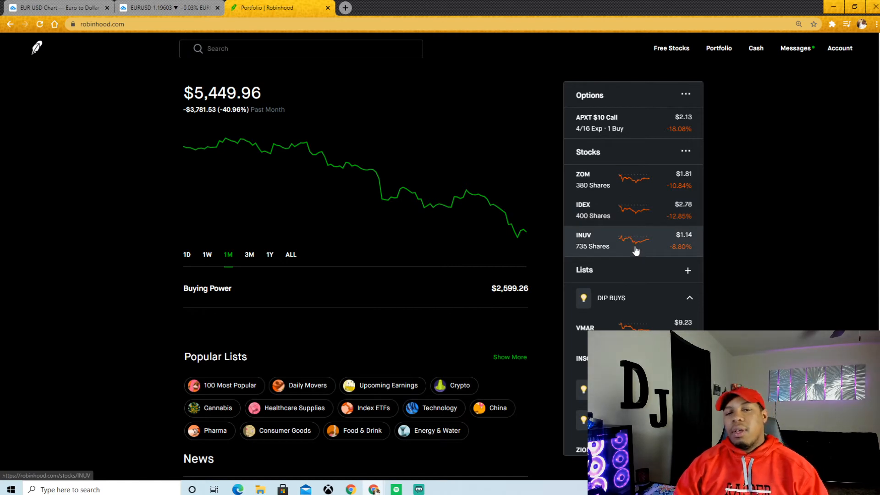
pyautogui.moveTo(765, 170)
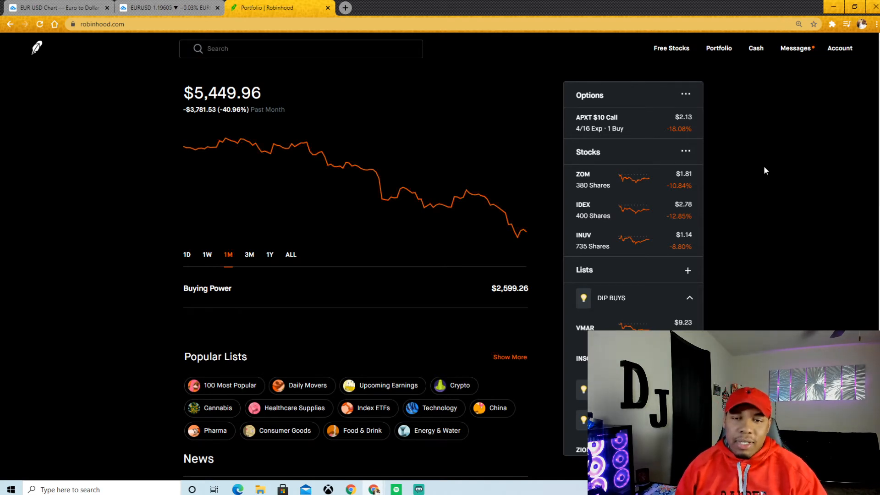
pyautogui.moveTo(632, 193)
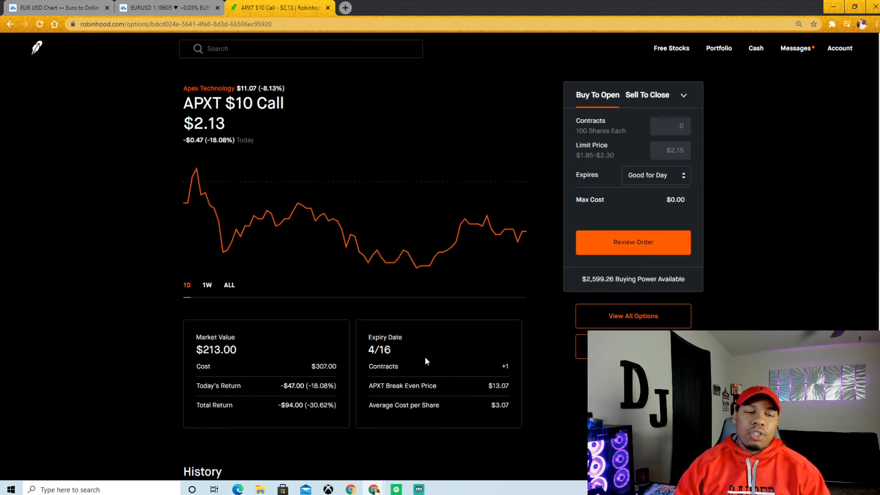
pyautogui.moveTo(471, 354)
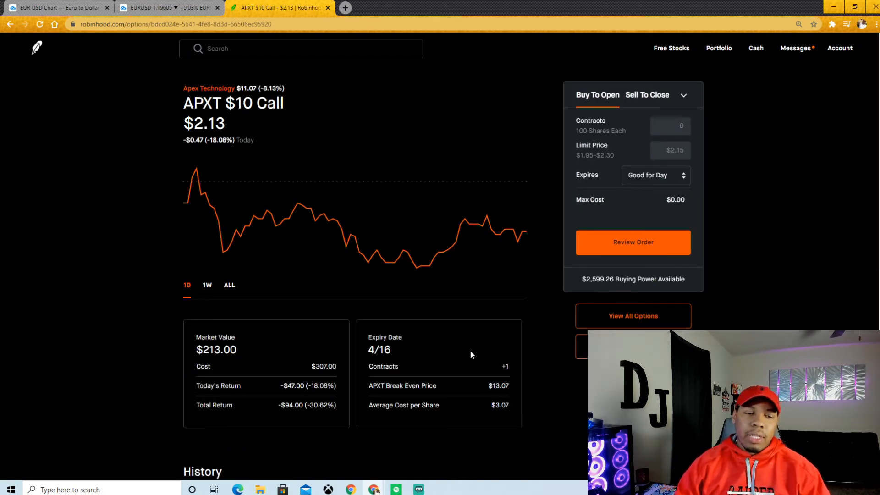
pyautogui.scroll(-3)
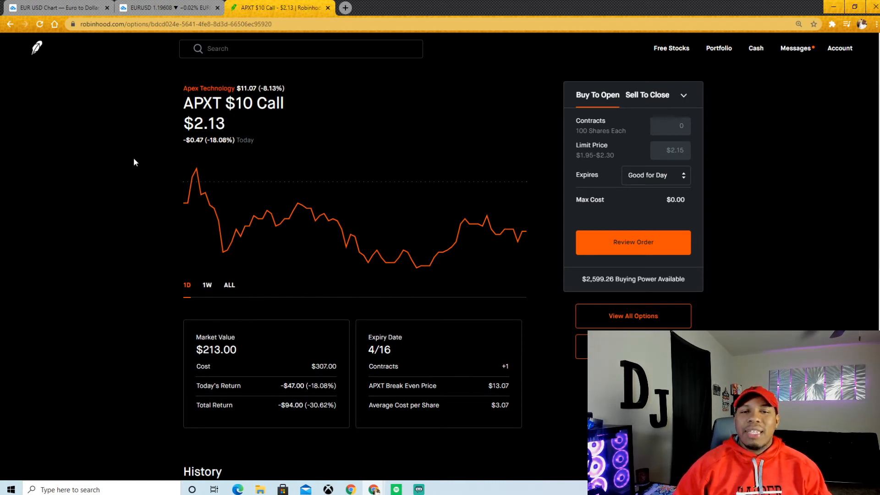
pyautogui.moveTo(268, 125)
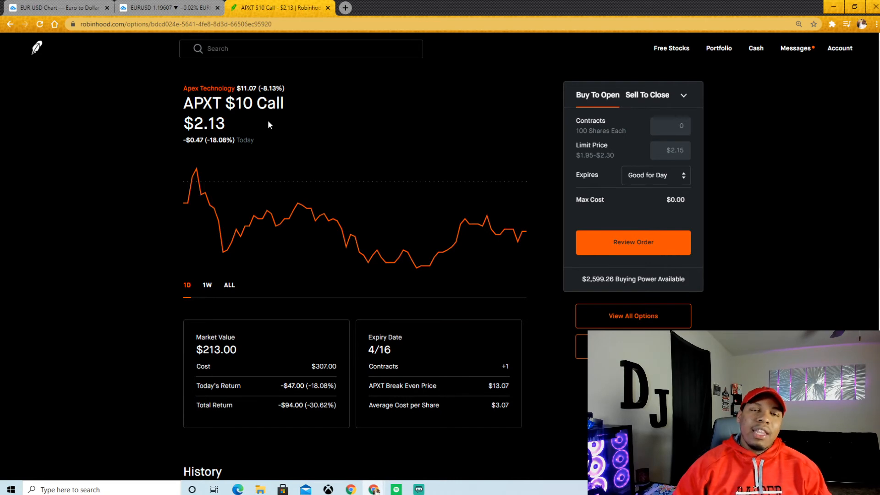
pyautogui.moveTo(25, 72)
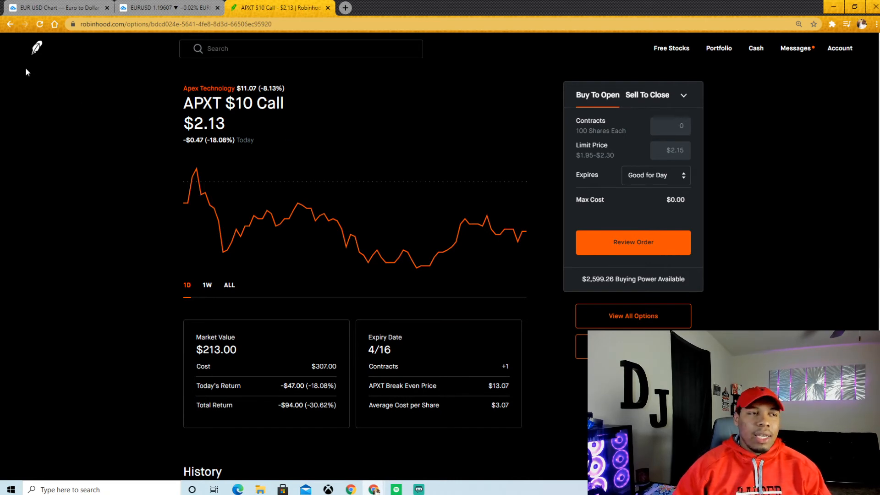
pyautogui.click(36, 48)
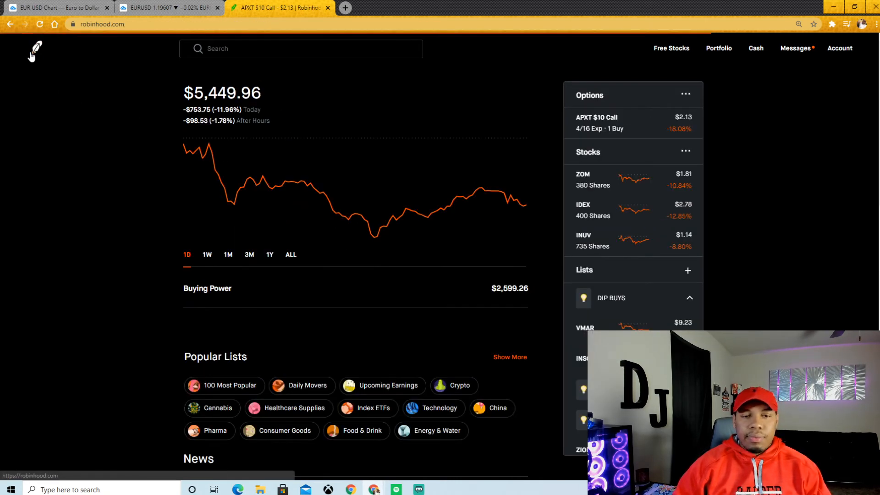